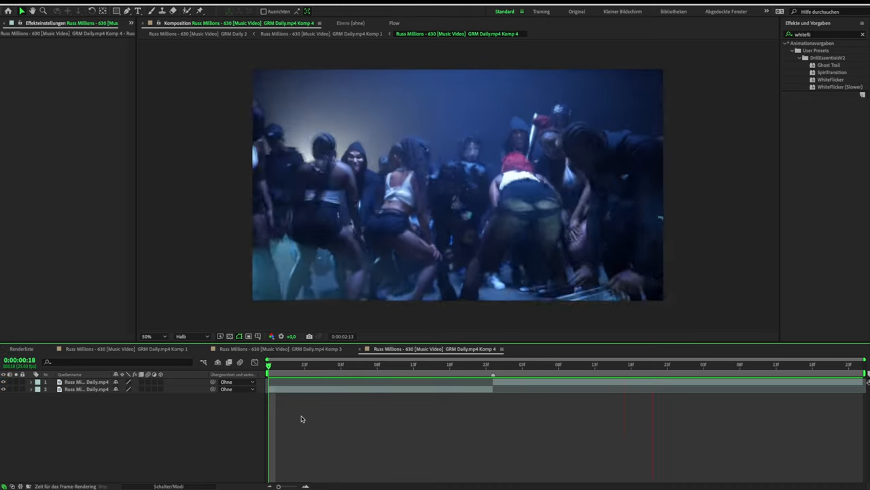
- Pre-compose the selected clip layers into Unterkomp. 1 with all attributes moved
{"action": "left_click", "coordinate": [356, 373]}
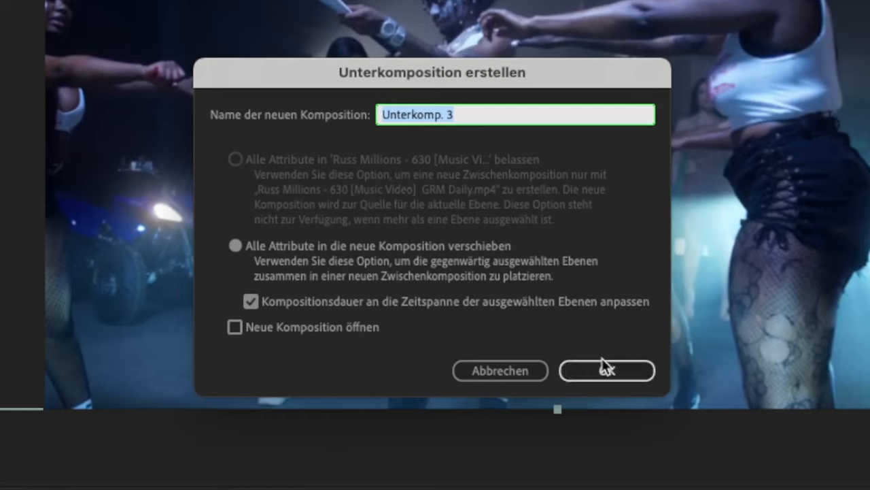
{"action": "left_click", "coordinate": [606, 370]}
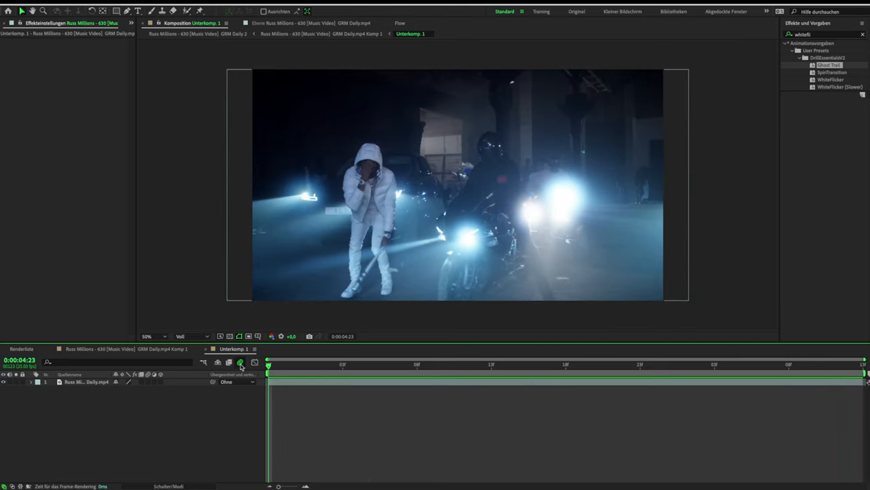
- Duplicate the clip layer in Unterkomp. 1 with Ctrl+D for the ghost trail
{"action": "key", "text": "ctrl+d"}
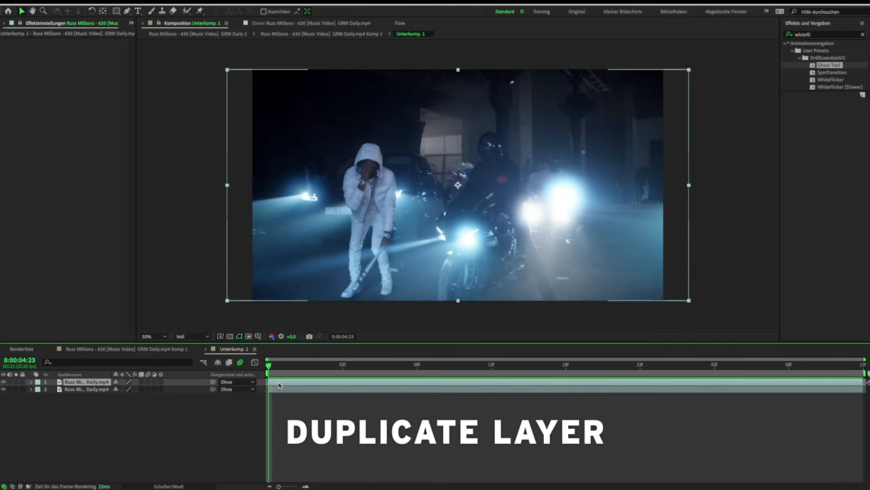